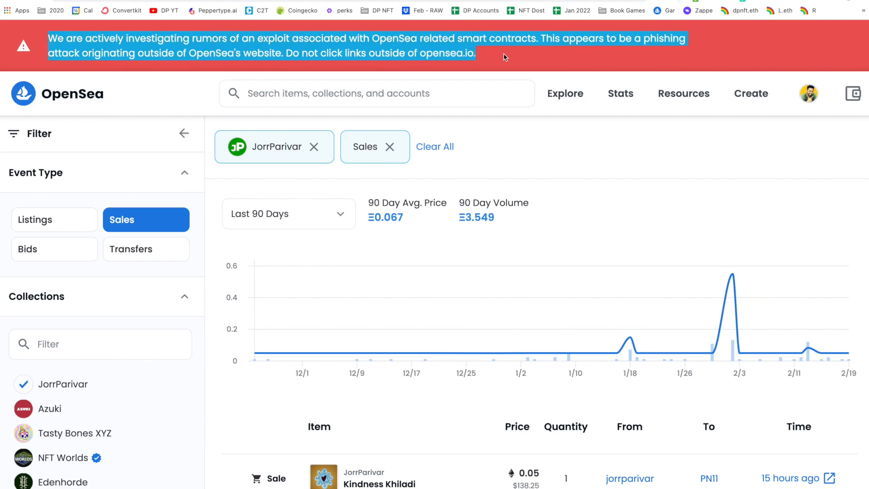
mouse_move(226, 46)
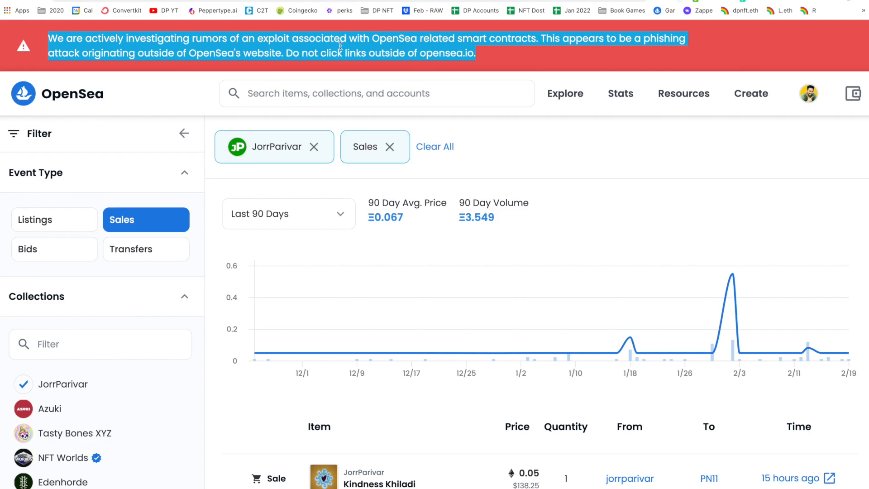
mouse_move(504, 50)
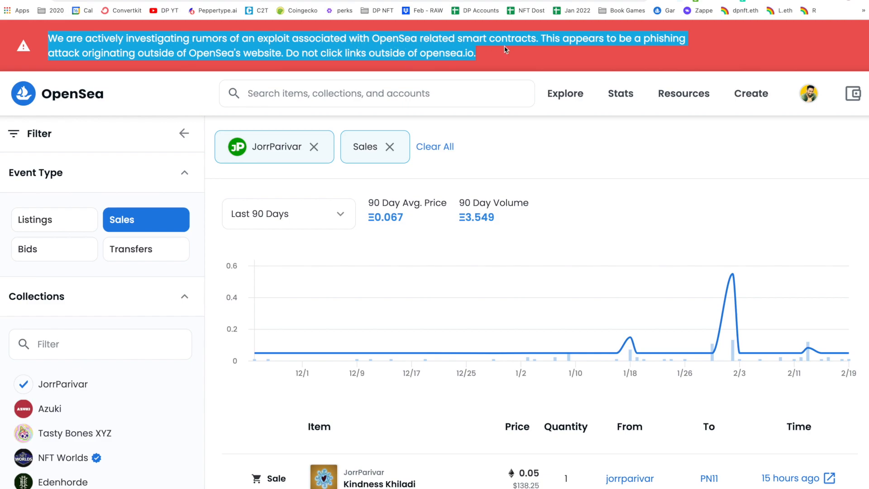
mouse_move(423, 57)
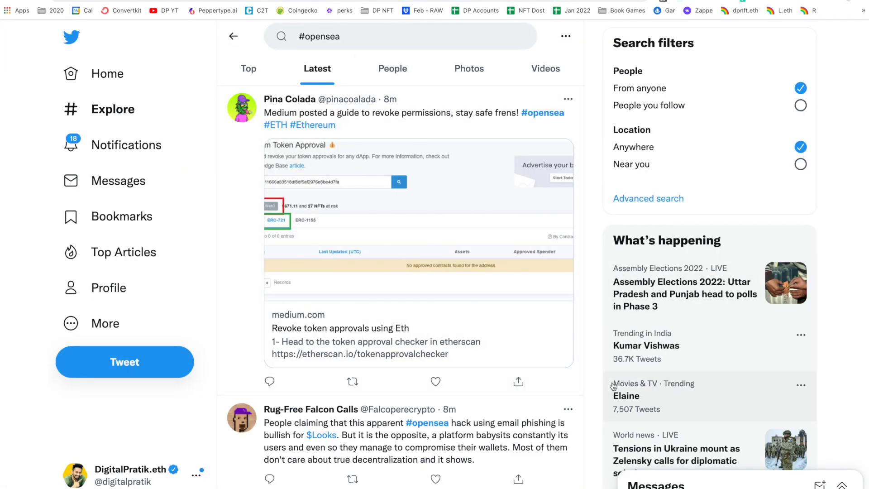
mouse_move(463, 250)
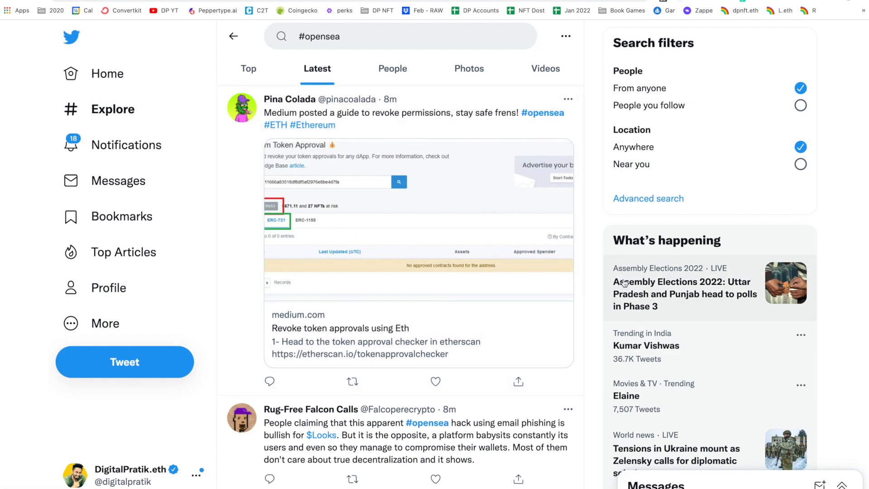
- Browse the #opensea Latest results and open Jon_HQ's thread about the attacker's contract
scroll(down, 3)
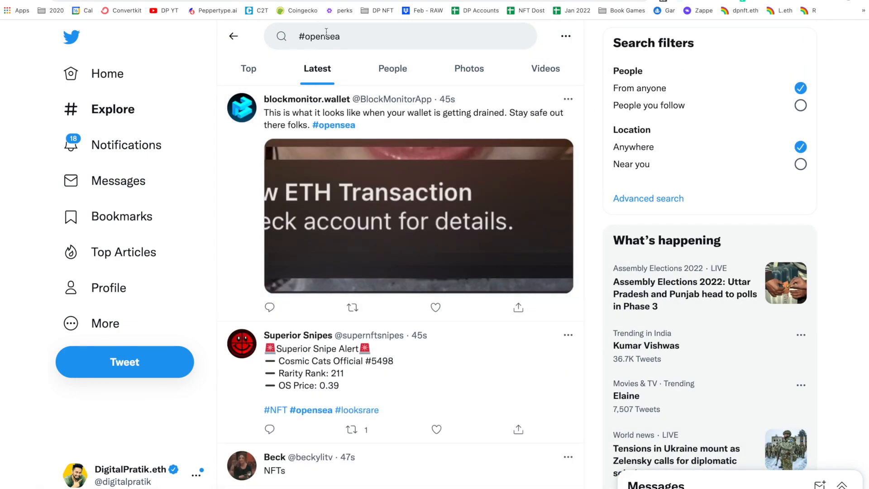
click(388, 36)
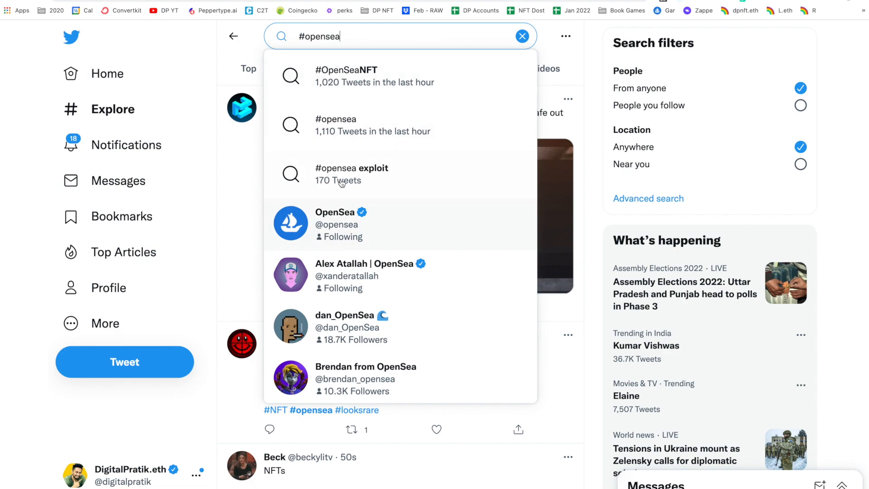
mouse_move(353, 125)
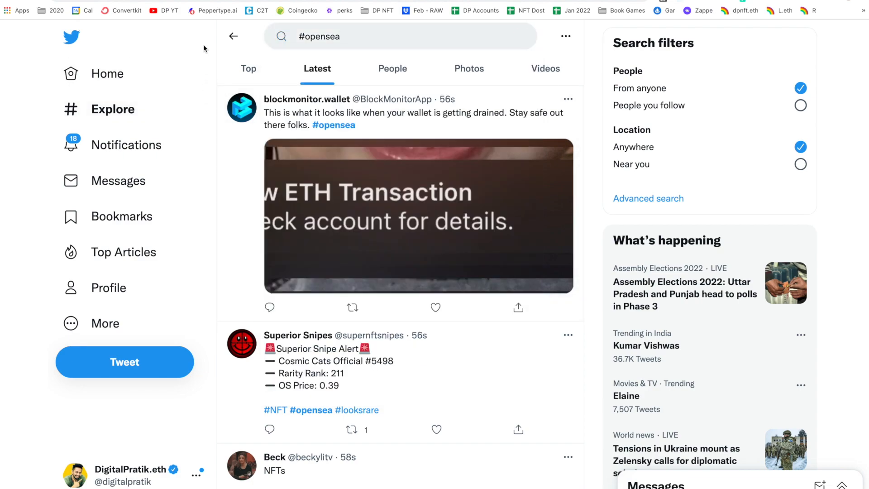
mouse_move(344, 260)
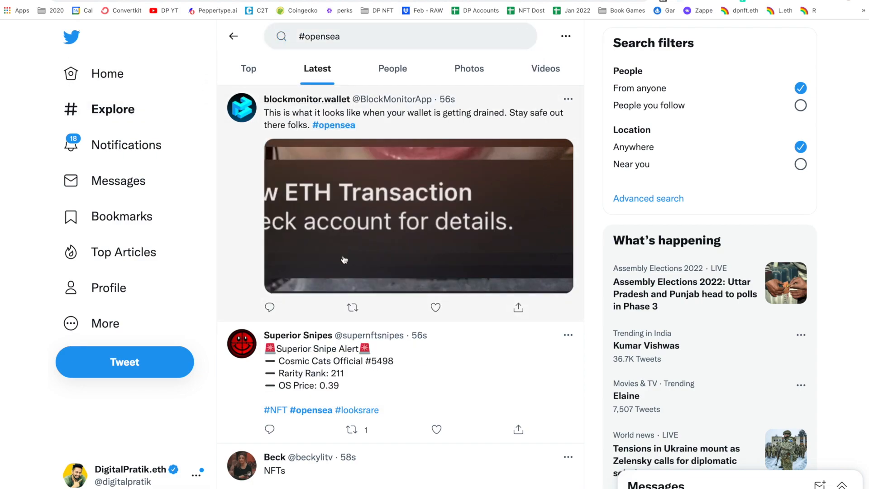
scroll(down, 3)
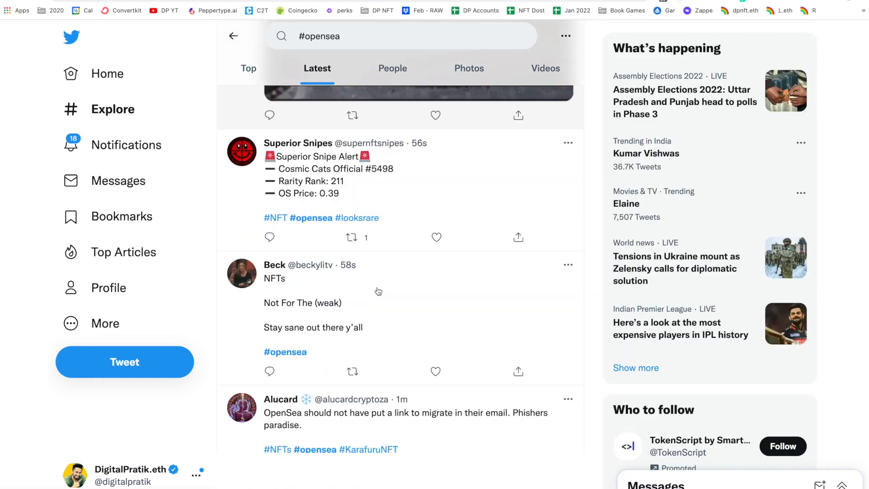
scroll(down, 3)
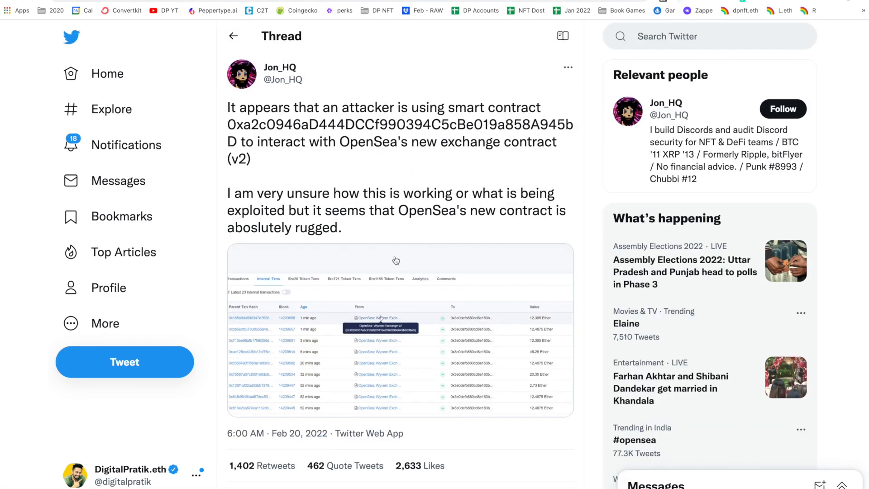
- Select the attacker's contract address 0xa2c0…945bD in Jon_HQ's tweet
scroll(down, 3)
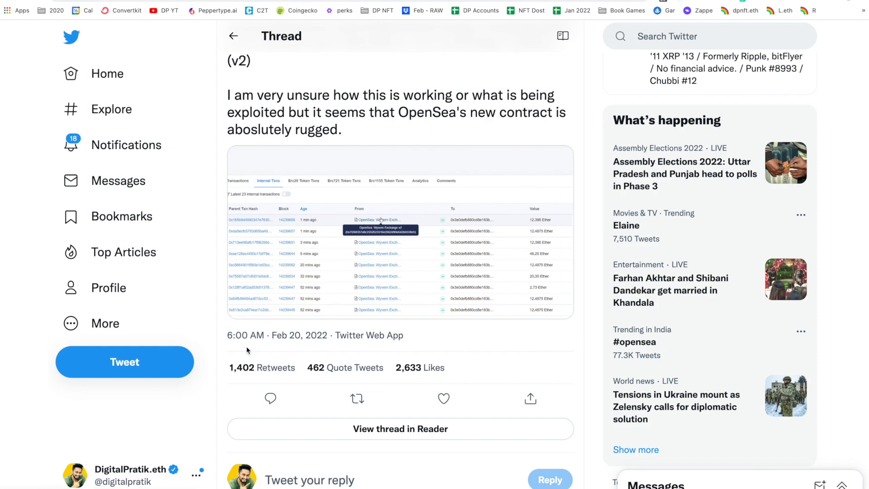
scroll(up, 3)
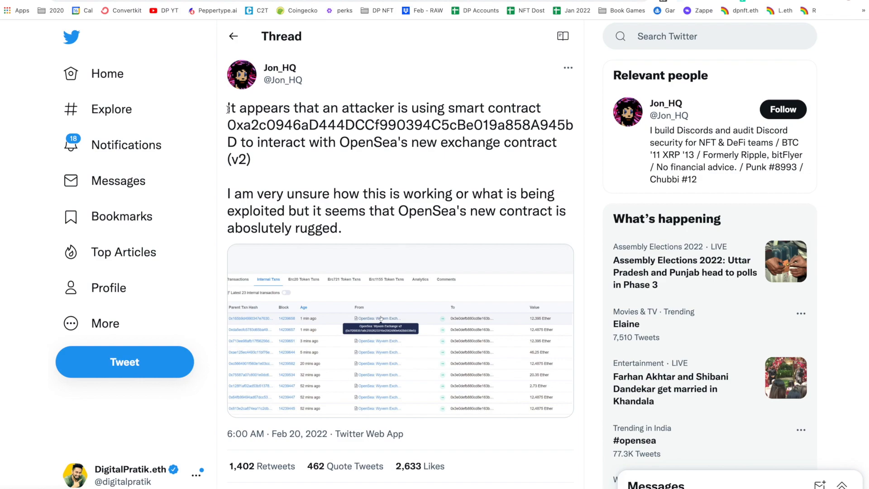
drag(227, 107, 250, 161)
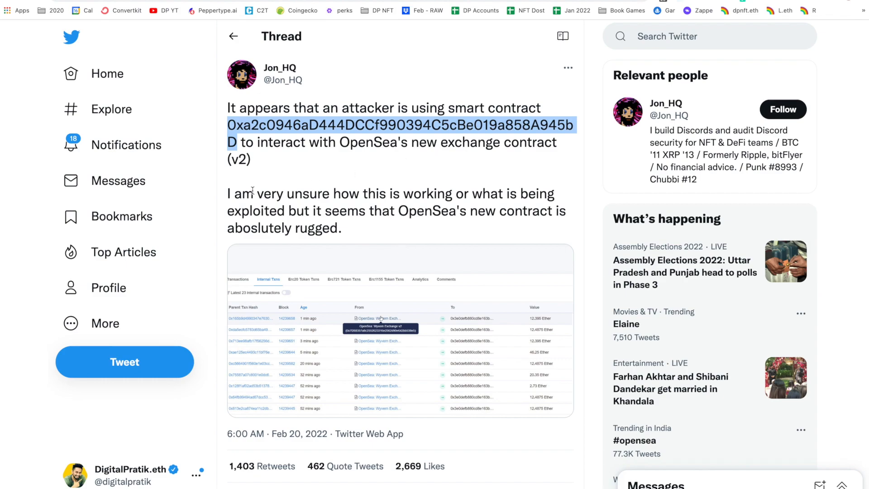
mouse_move(460, 194)
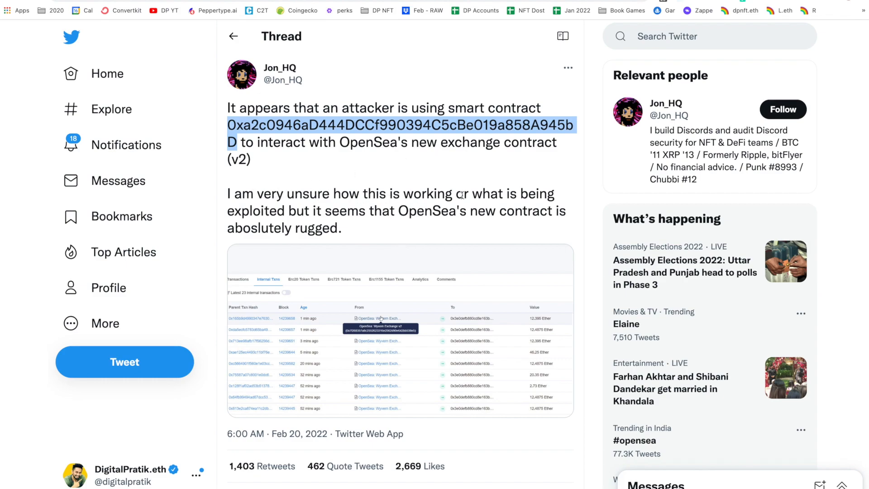
mouse_move(372, 215)
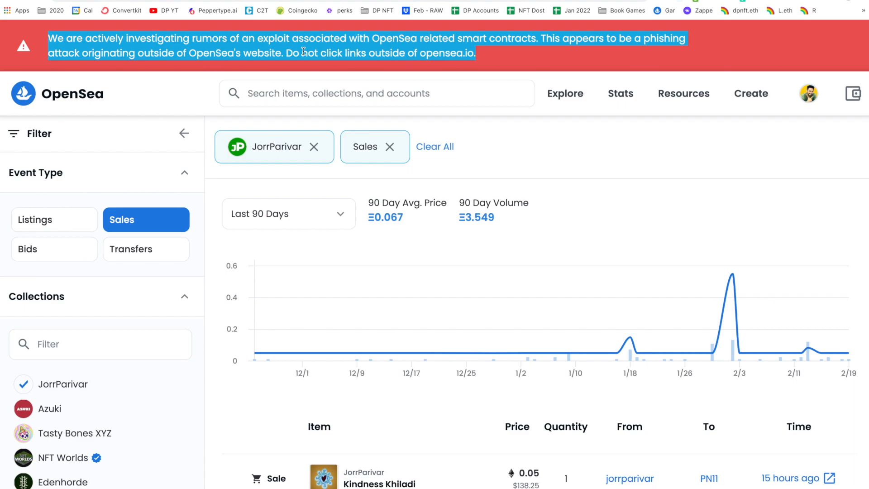
mouse_move(444, 18)
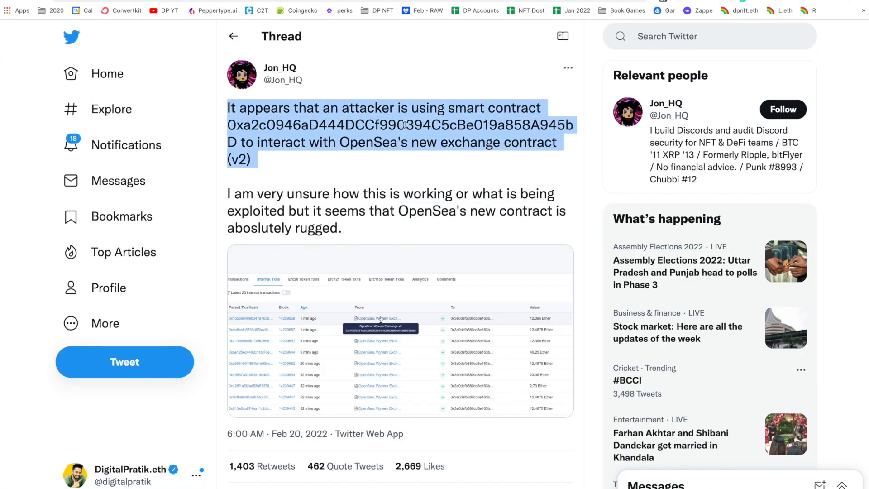
- Scroll down Jon_HQ's thread through the attacker wallet tweets to the Etherscan revoke guide
scroll(down, 3)
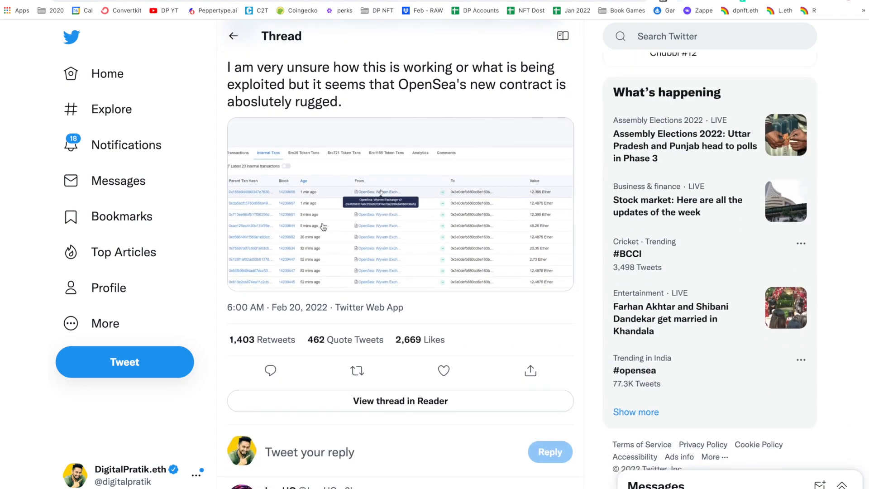
scroll(down, 3)
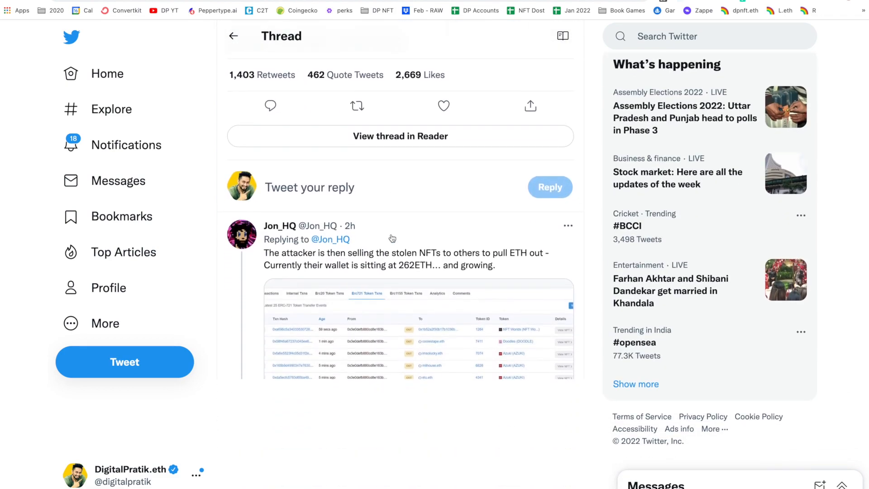
scroll(down, 3)
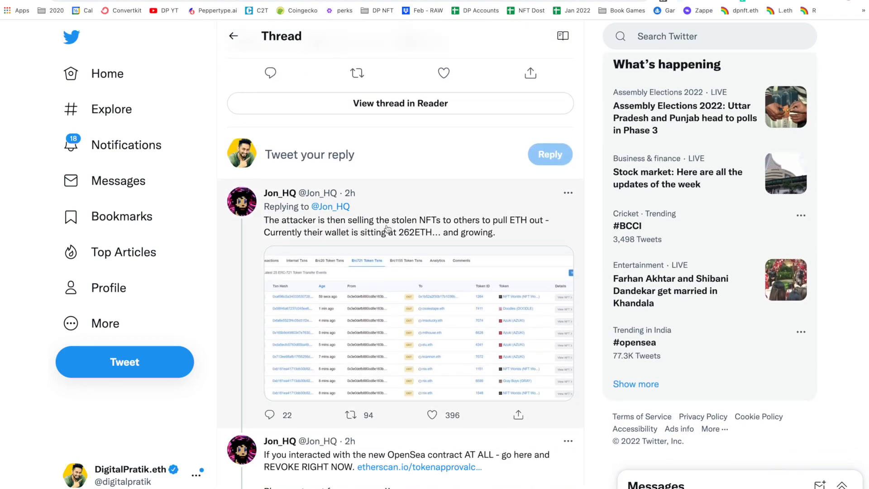
mouse_move(520, 228)
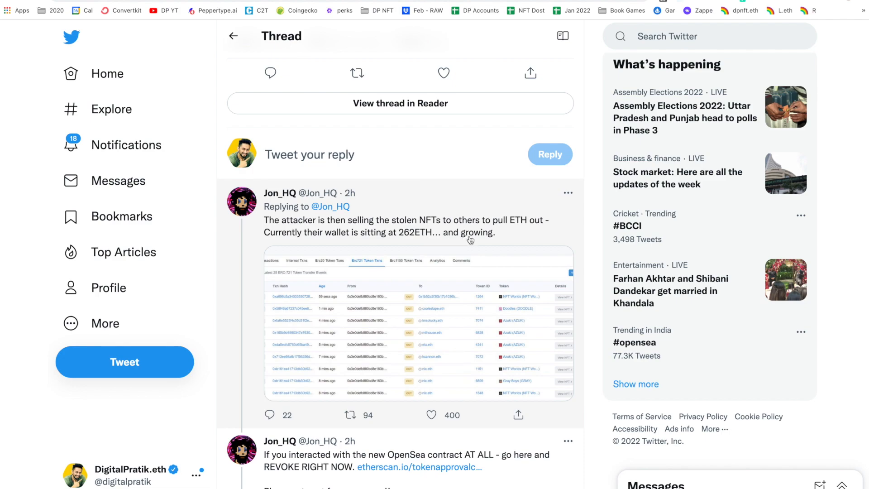
scroll(down, 3)
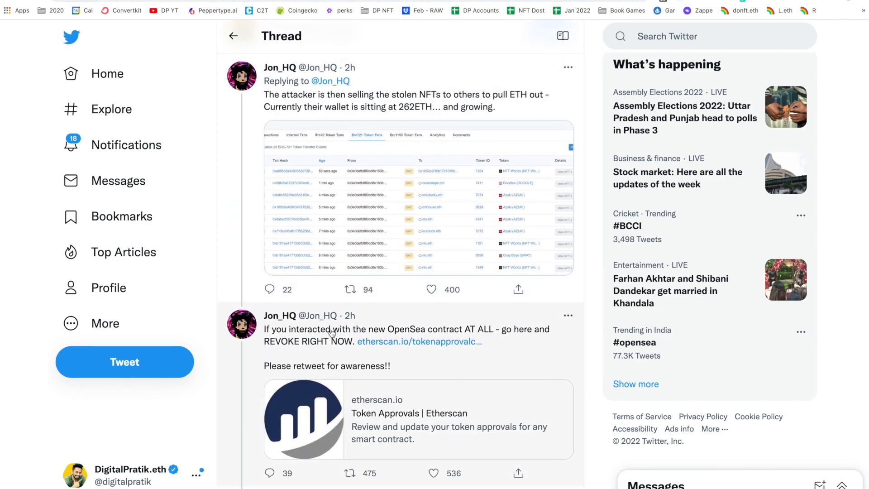
mouse_move(465, 337)
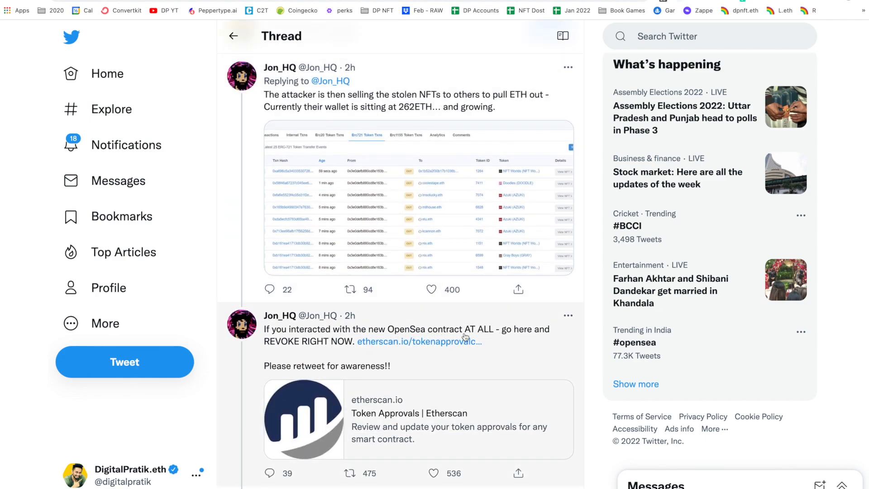
mouse_move(418, 341)
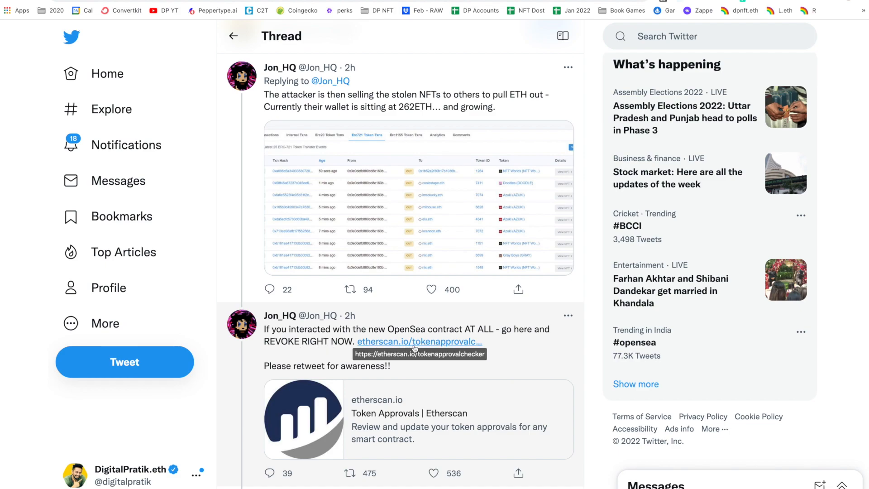
scroll(down, 3)
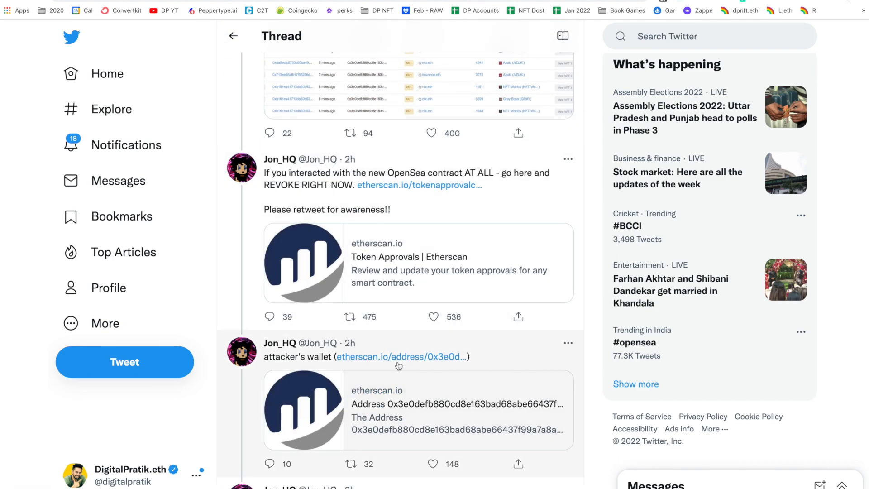
scroll(down, 3)
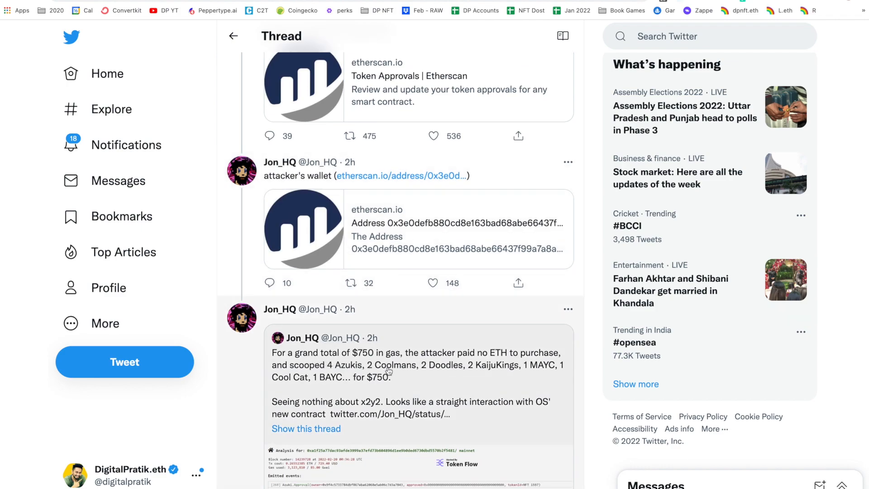
scroll(down, 3)
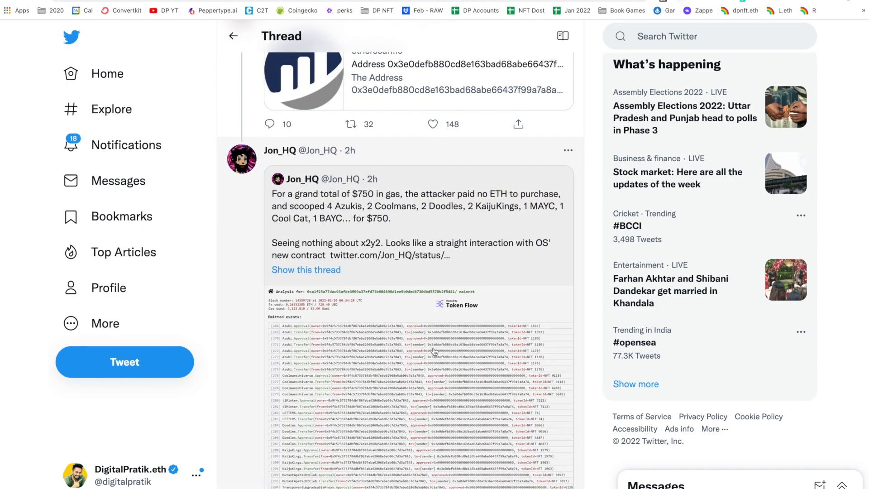
scroll(down, 3)
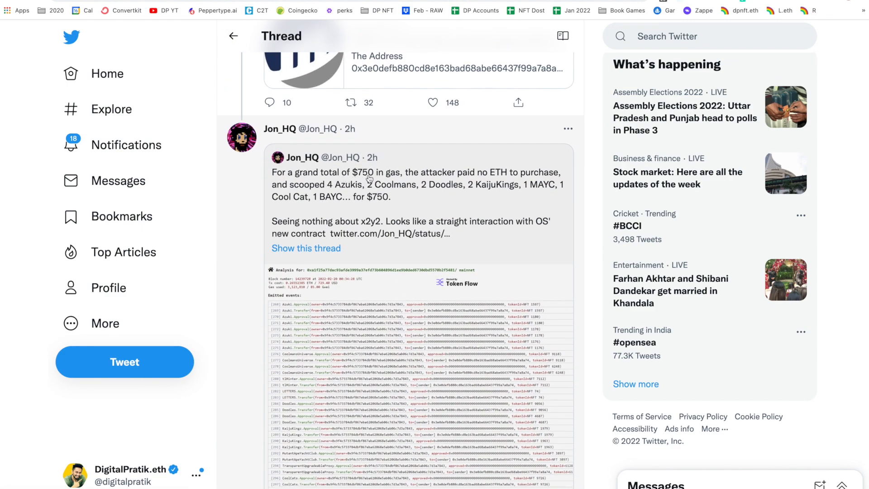
scroll(down, 3)
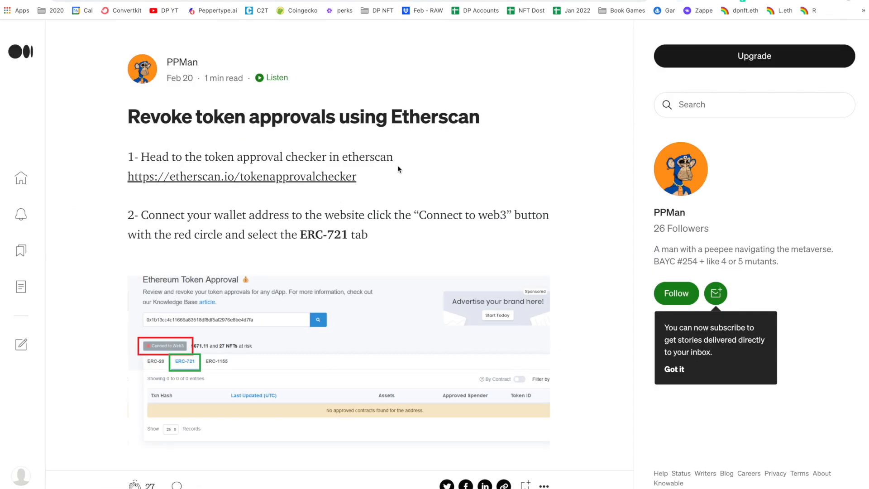
mouse_move(94, 140)
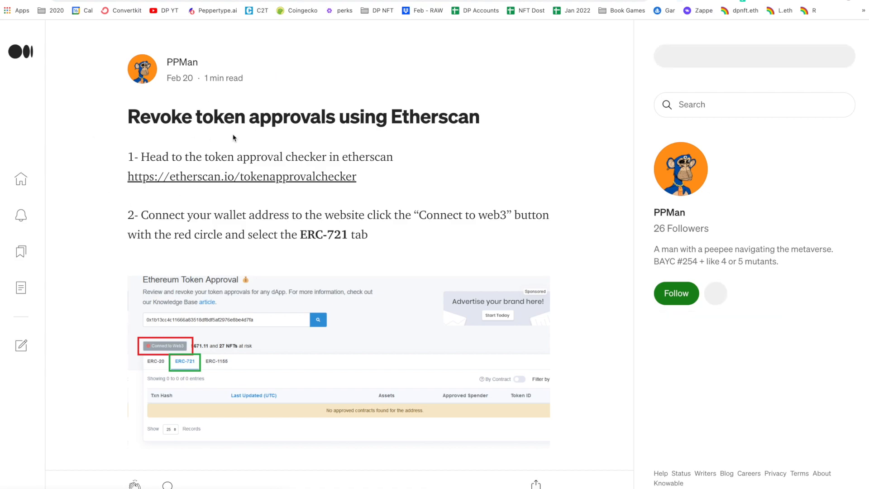
- Show the Medium article 'Revoke token approvals using Etherscan' at its first steps
click(715, 293)
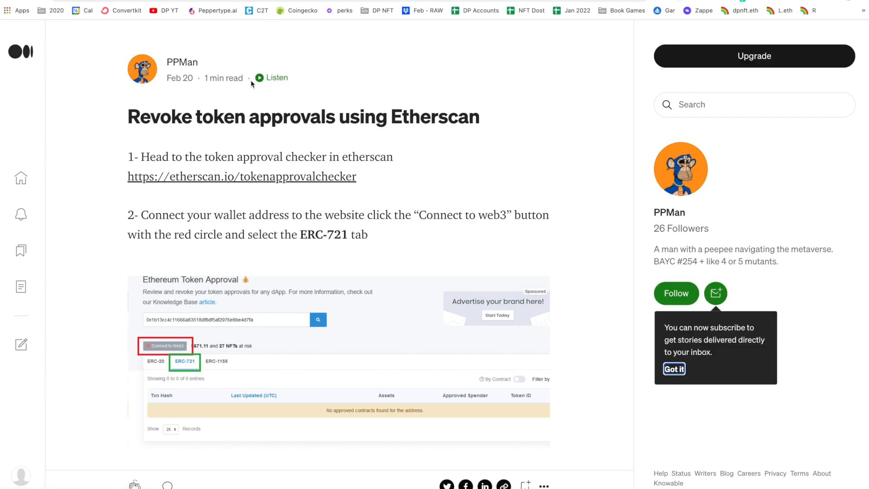
mouse_move(207, 78)
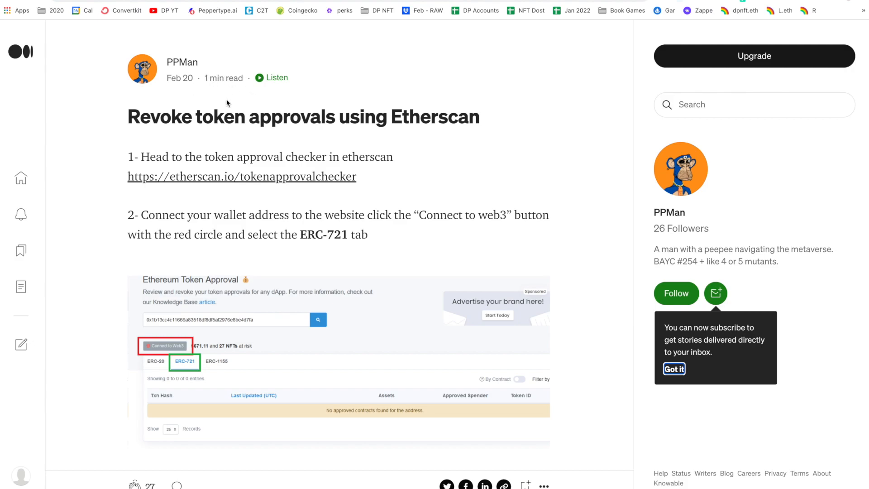
mouse_move(733, 7)
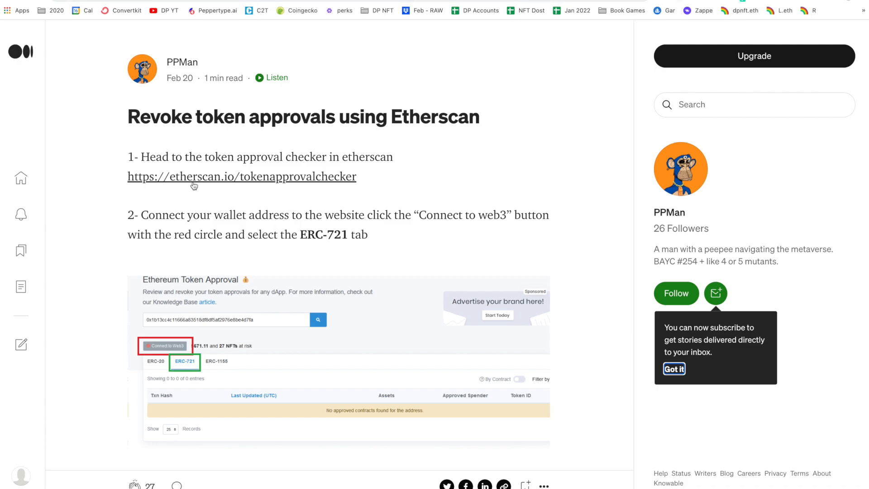
mouse_move(23, 363)
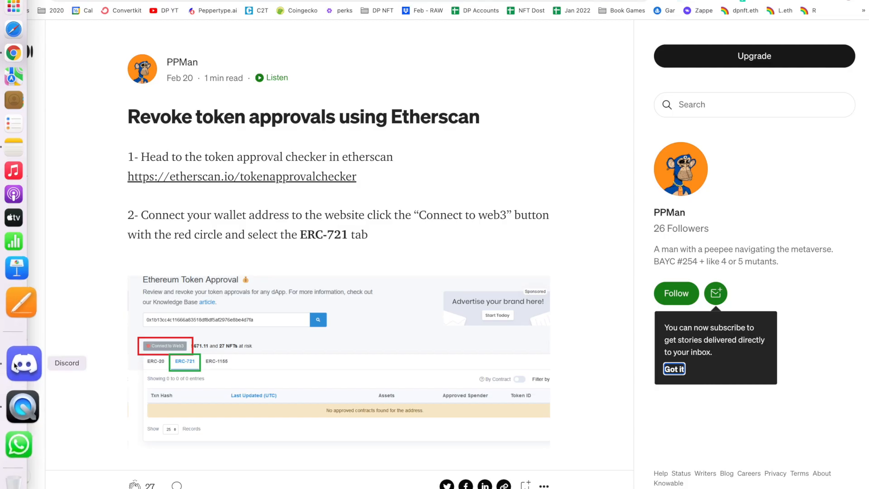
- Read the Flyfish Club #scam-alert update in Discord about revoking via Etherscan
click(23, 364)
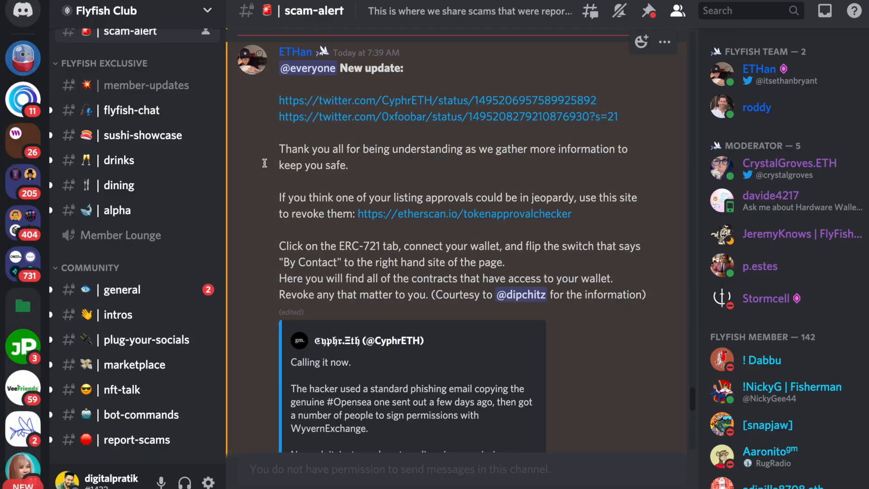
mouse_move(134, 250)
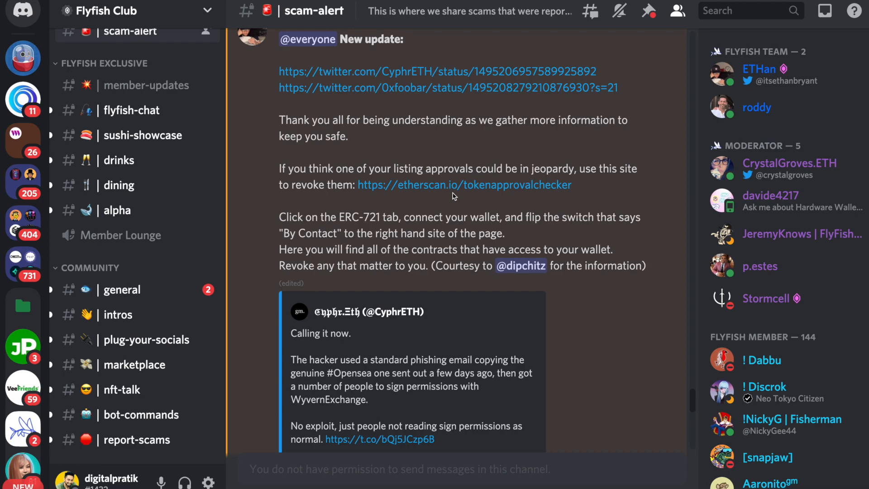
mouse_move(435, 259)
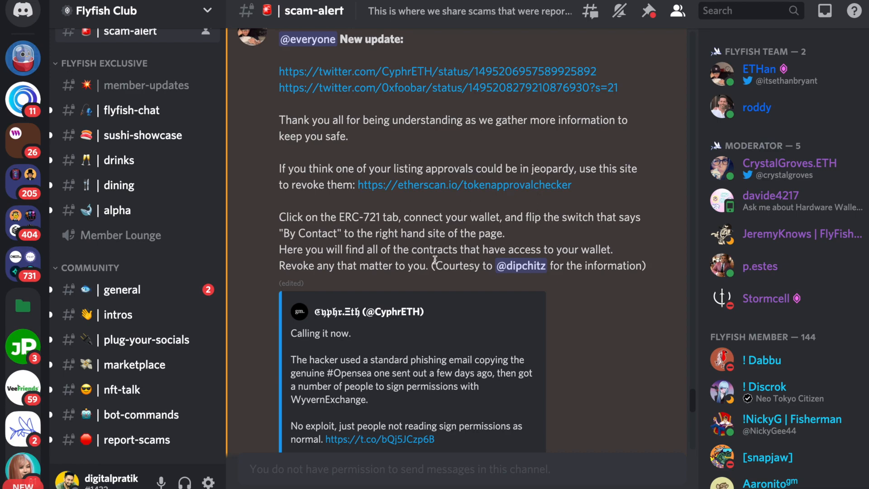
scroll(down, 3)
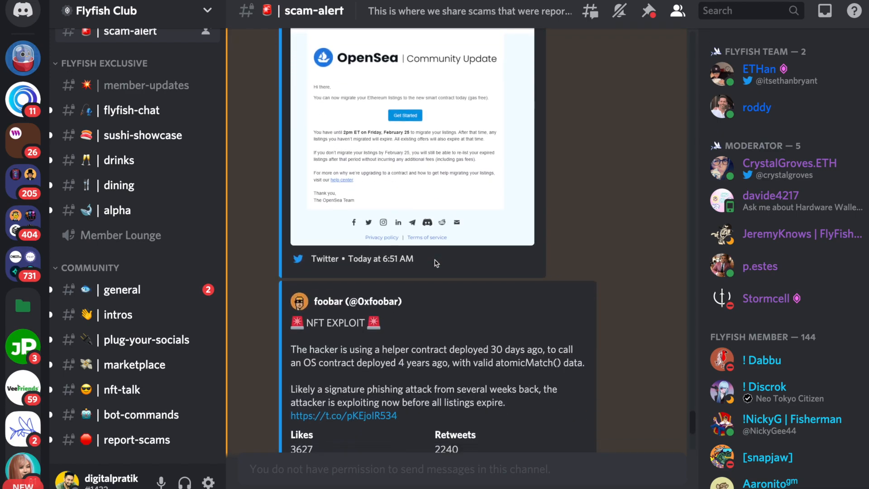
scroll(up, 3)
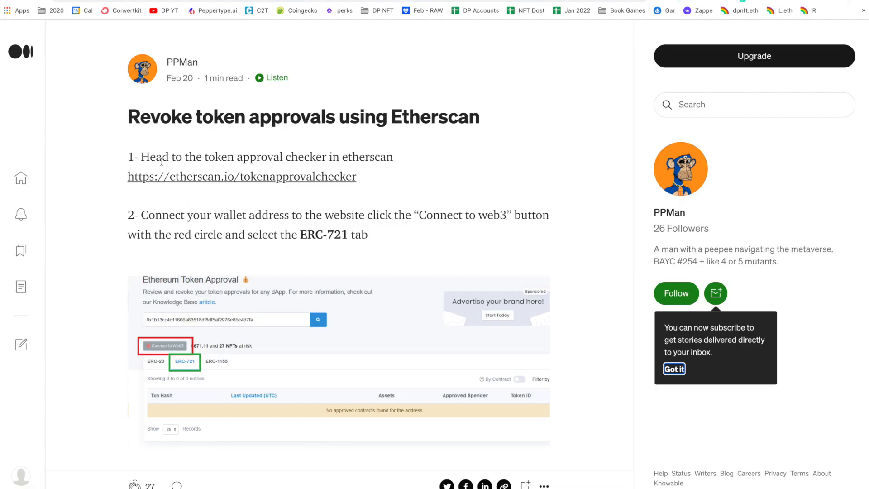
mouse_move(183, 170)
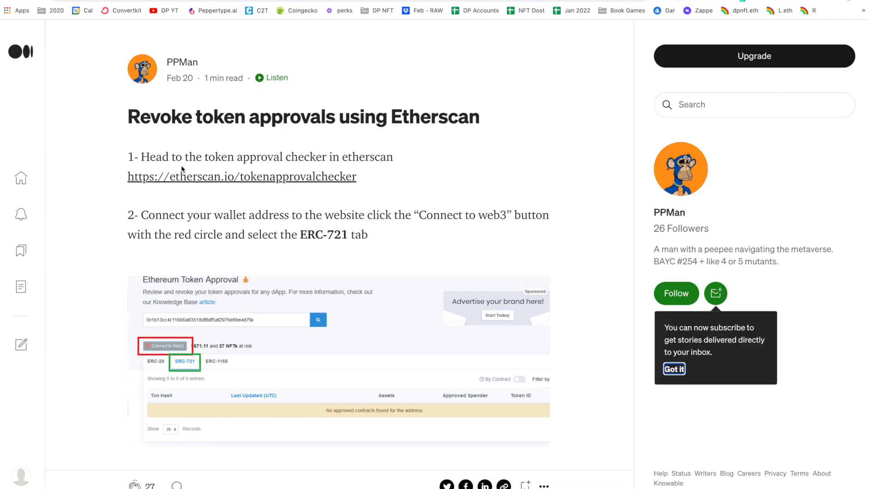
mouse_move(314, 150)
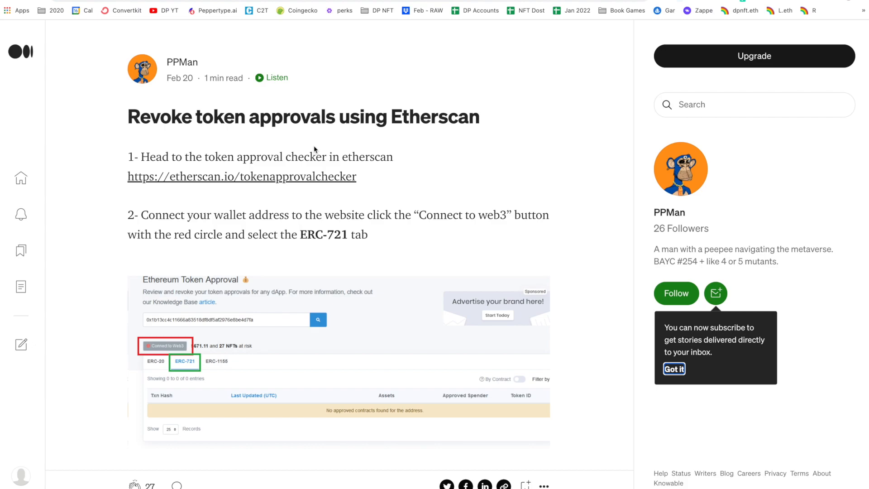
mouse_move(283, 155)
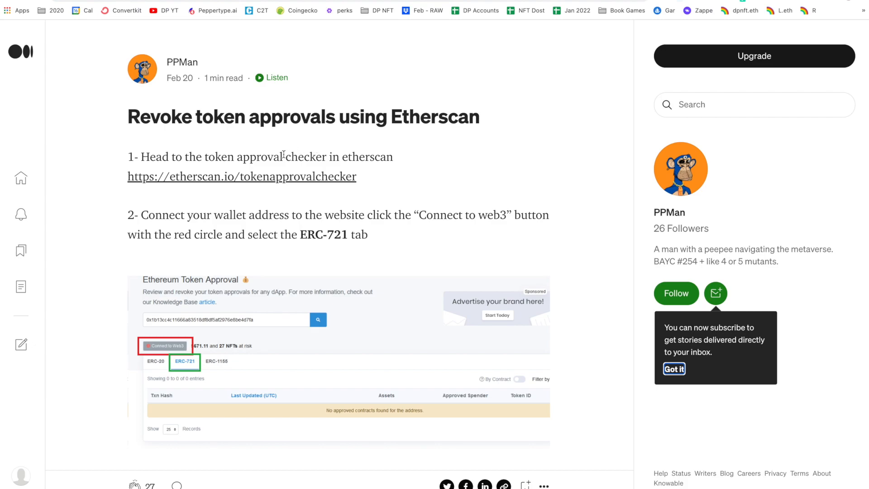
mouse_move(264, 229)
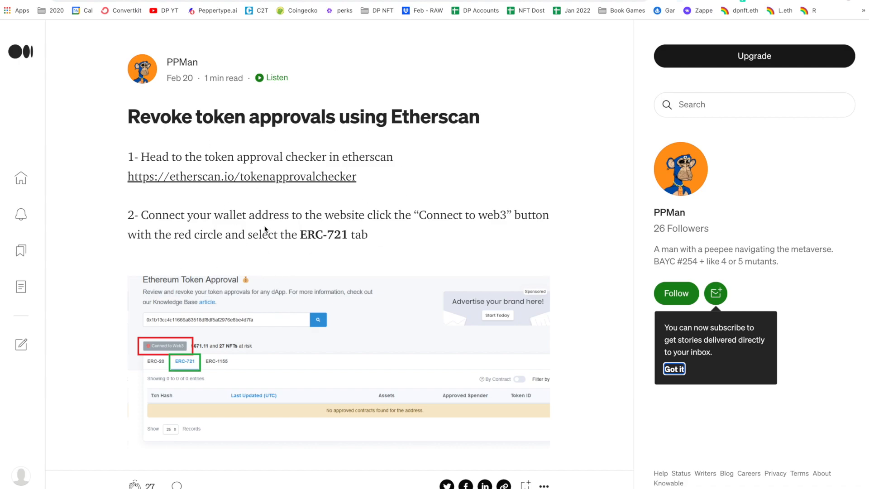
mouse_move(246, 182)
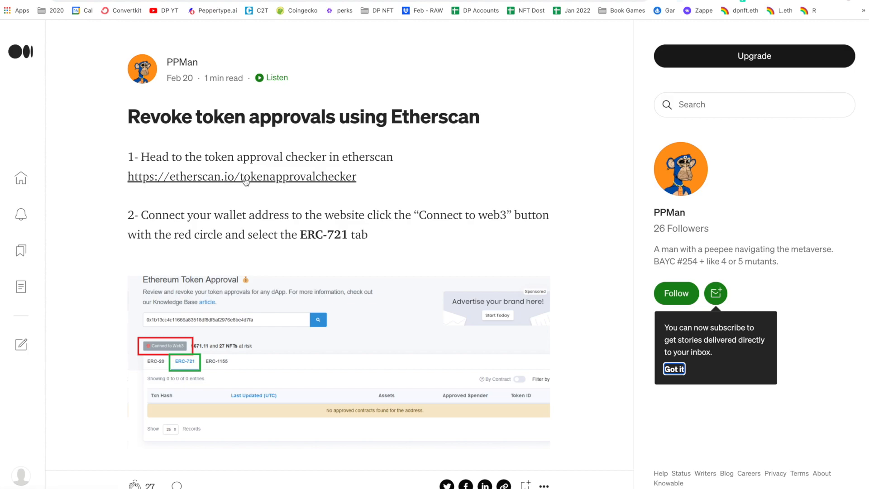
- Follow the Medium guide's link to Etherscan's Token Approval Checker
click(240, 177)
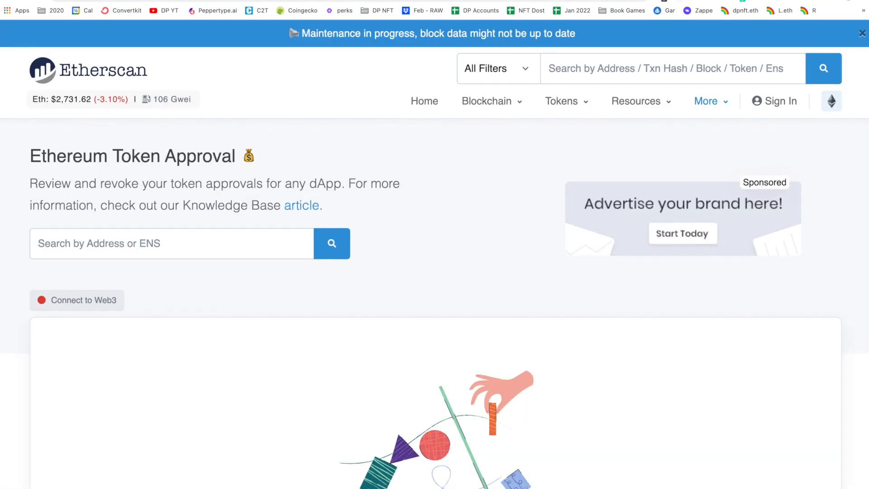
mouse_move(132, 19)
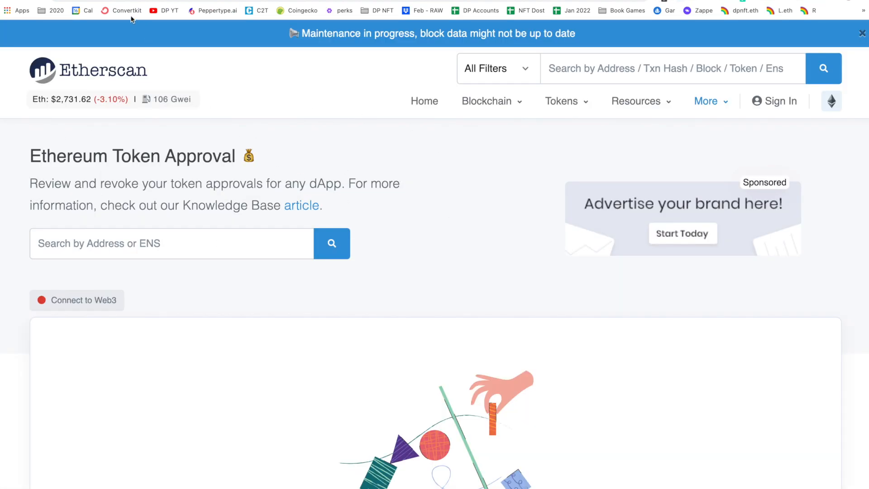
mouse_move(341, 33)
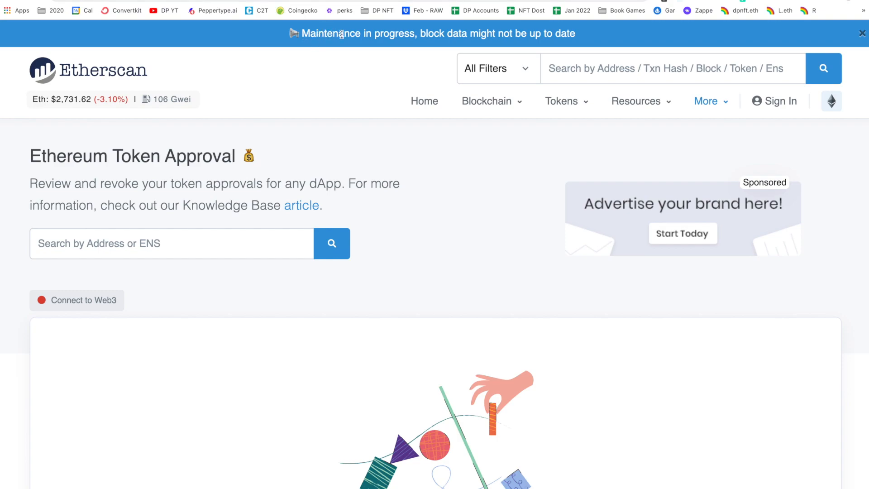
mouse_move(271, 149)
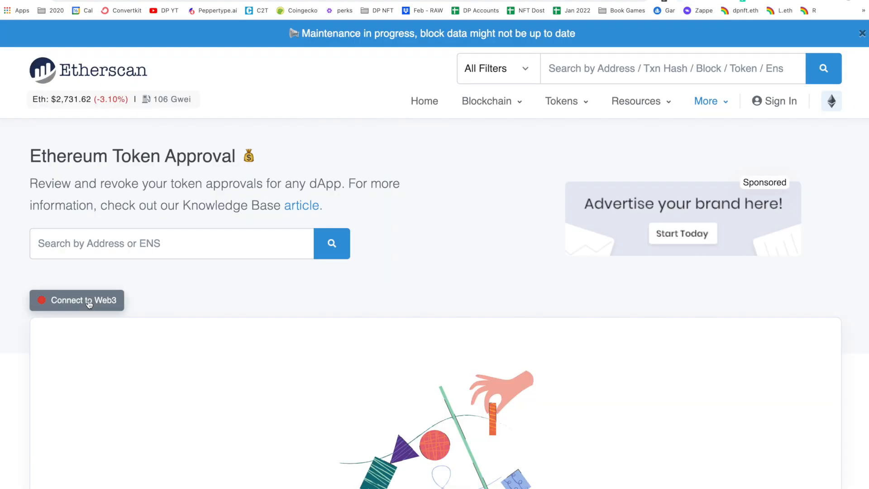
- Connect the wallet via Connect to Web3 and accept the beta disclaimer
click(76, 300)
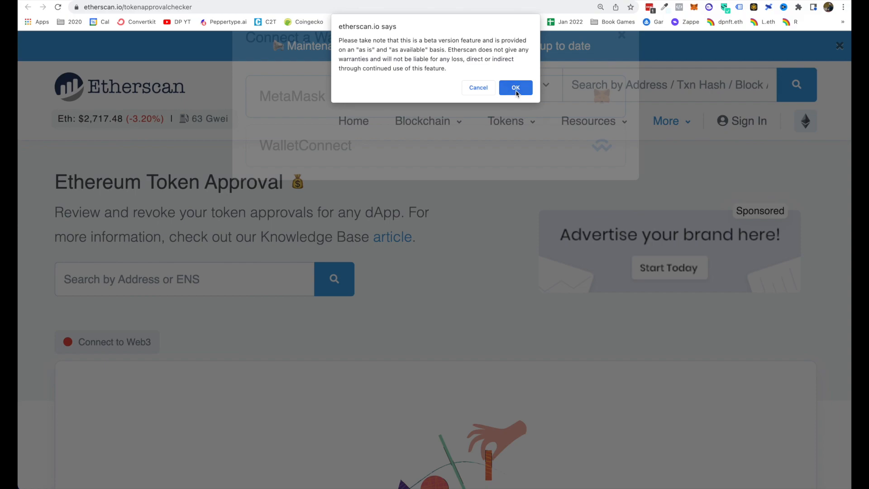
click(515, 87)
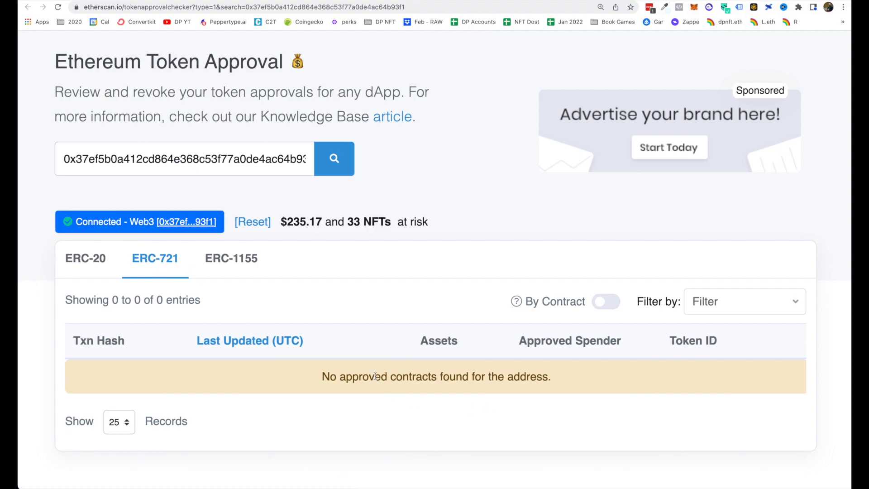
mouse_move(613, 303)
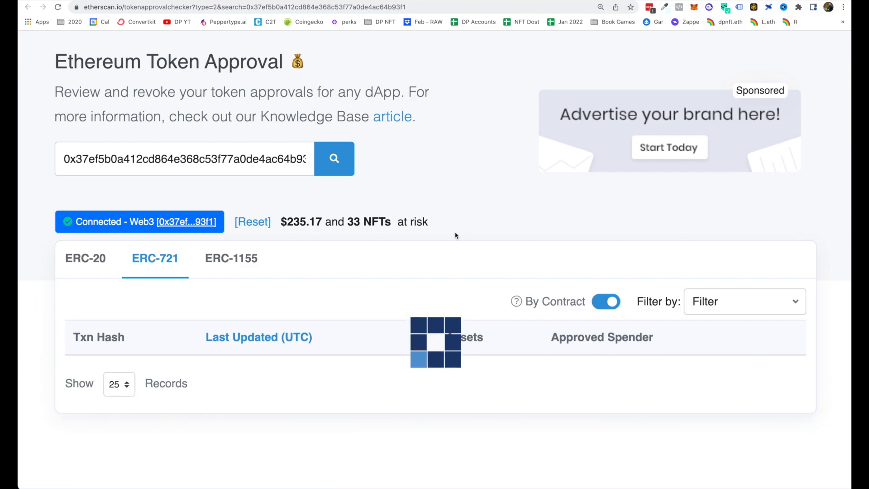
- Scroll through the 28 approved ERC-721 contracts listed by contract
scroll(down, 3)
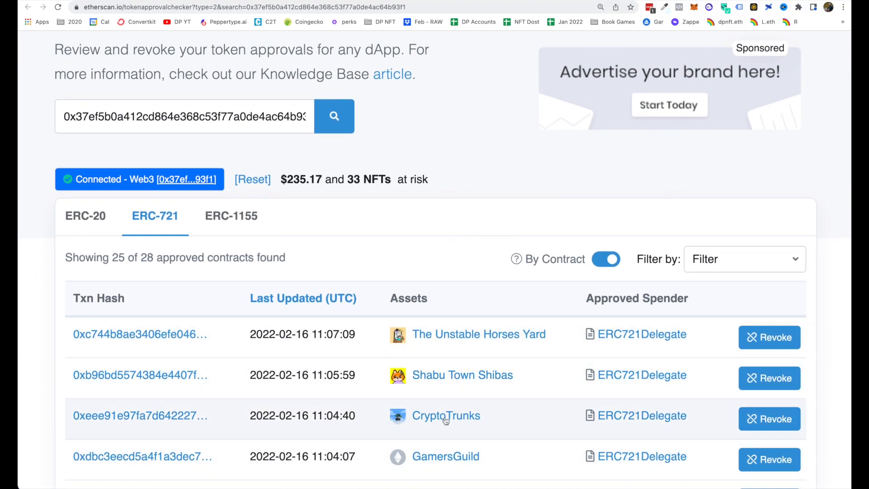
mouse_move(254, 272)
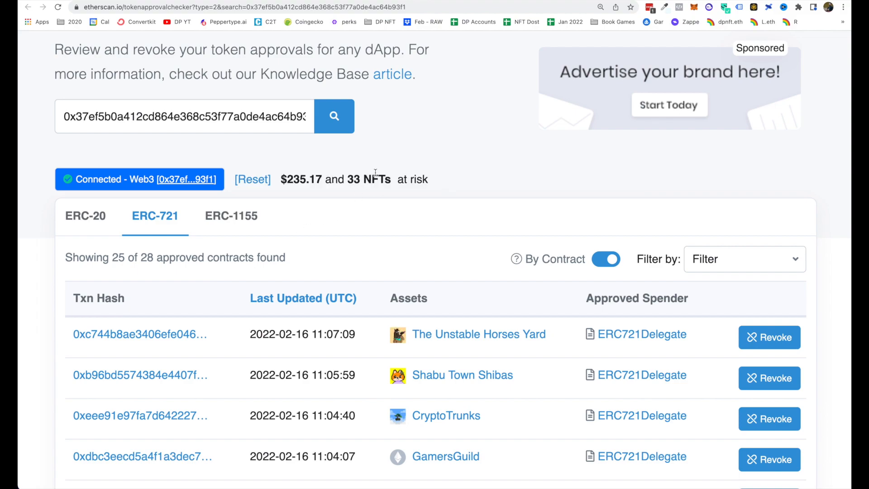
mouse_move(486, 375)
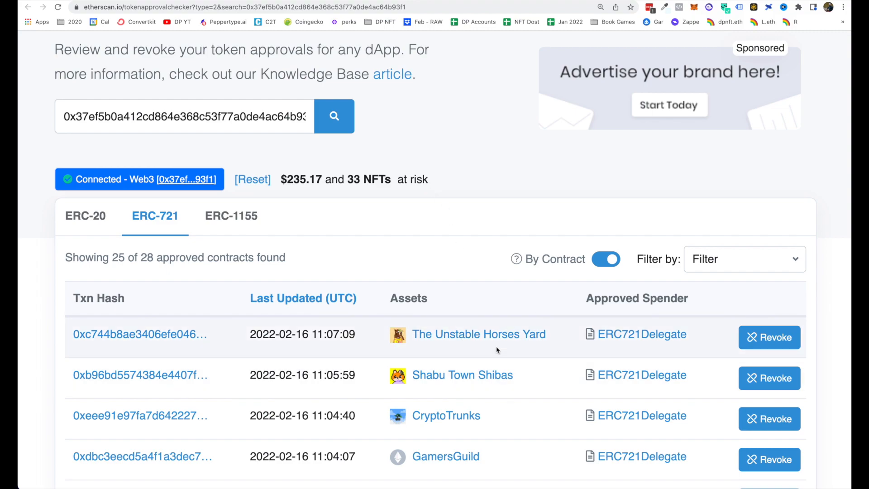
mouse_move(264, 364)
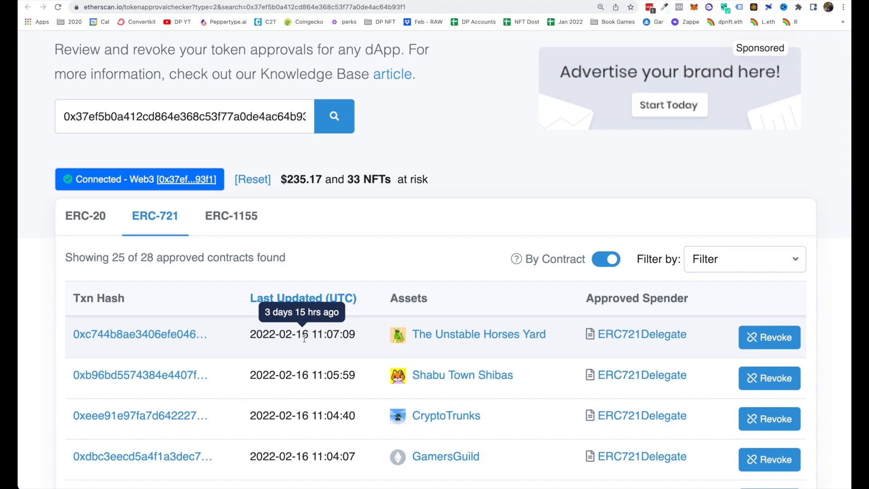
mouse_move(387, 327)
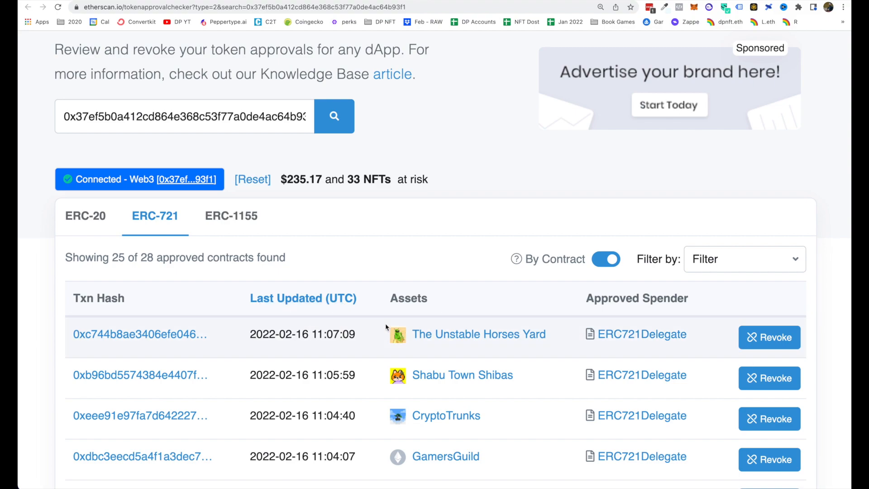
scroll(down, 3)
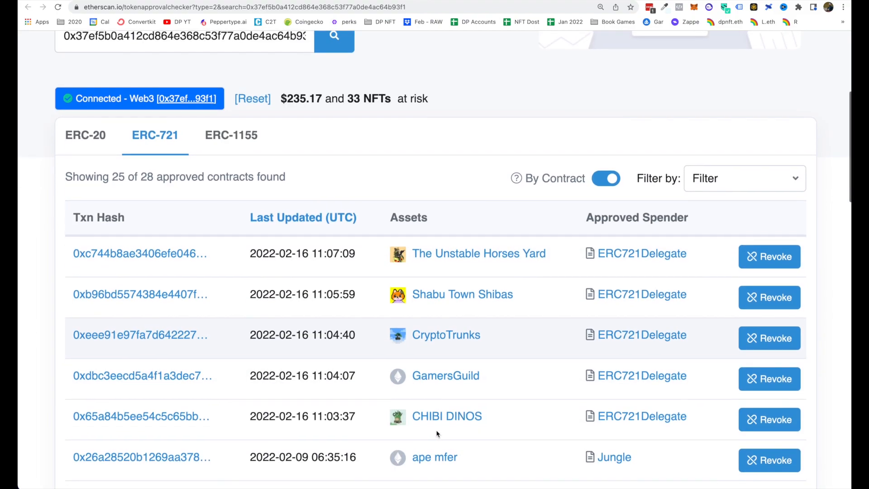
scroll(up, 3)
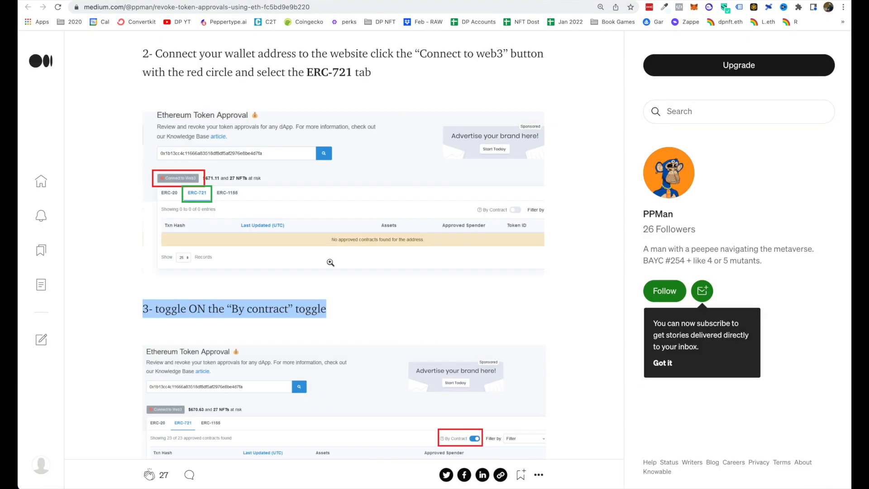
- Read the Medium guide's steps 3–5 on the By Contract toggle and Revoke
scroll(down, 3)
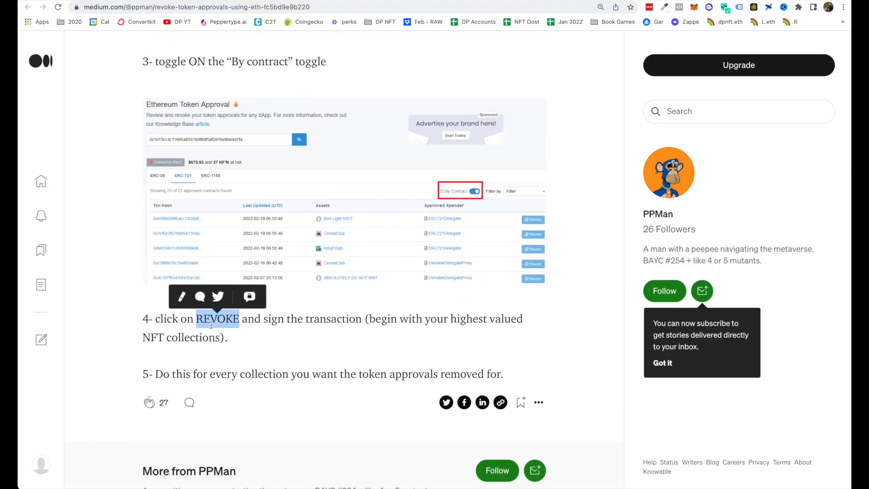
click(330, 321)
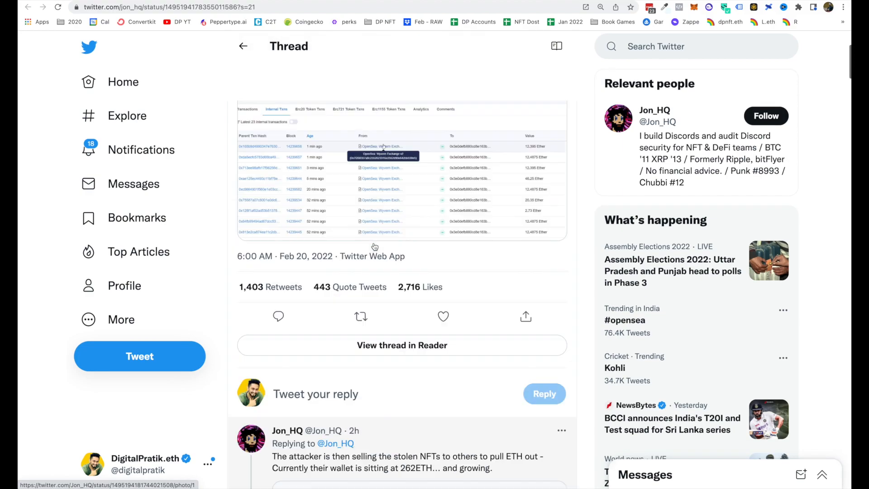
- Scroll Jon_HQ's thread back up to the 'absolutely rugged' OpenSea contract tweet
scroll(up, 3)
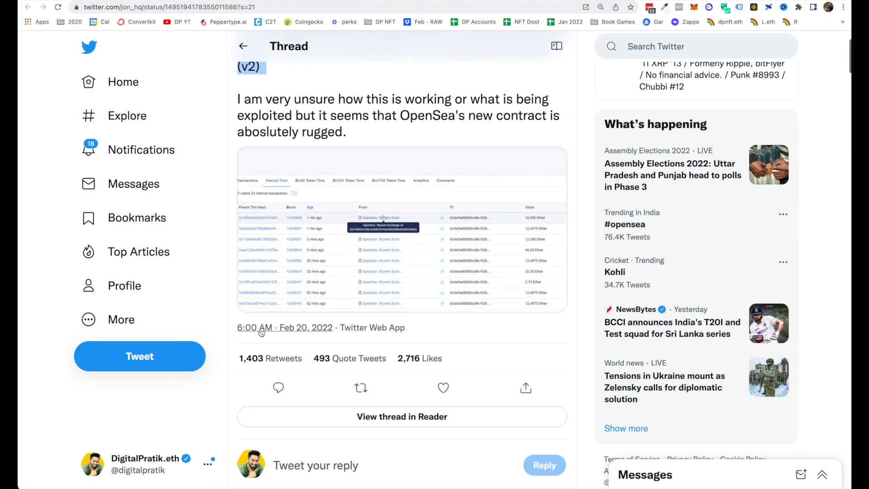
mouse_move(255, 333)
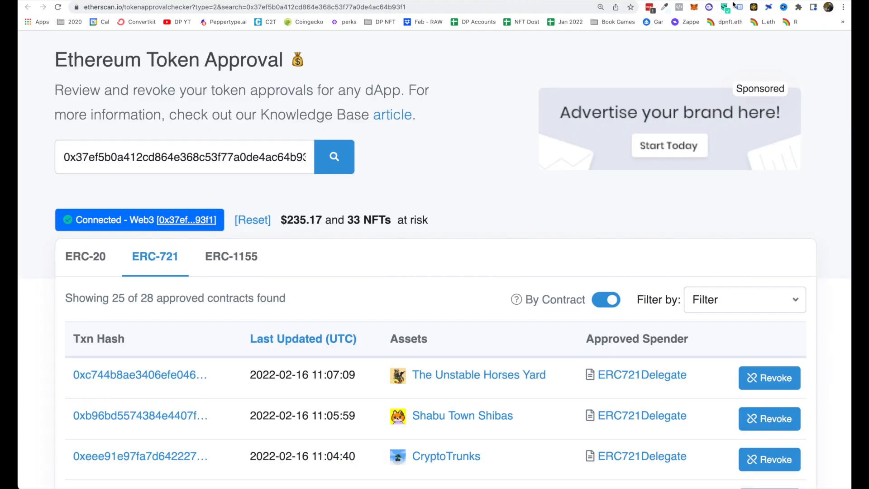
mouse_move(769, 377)
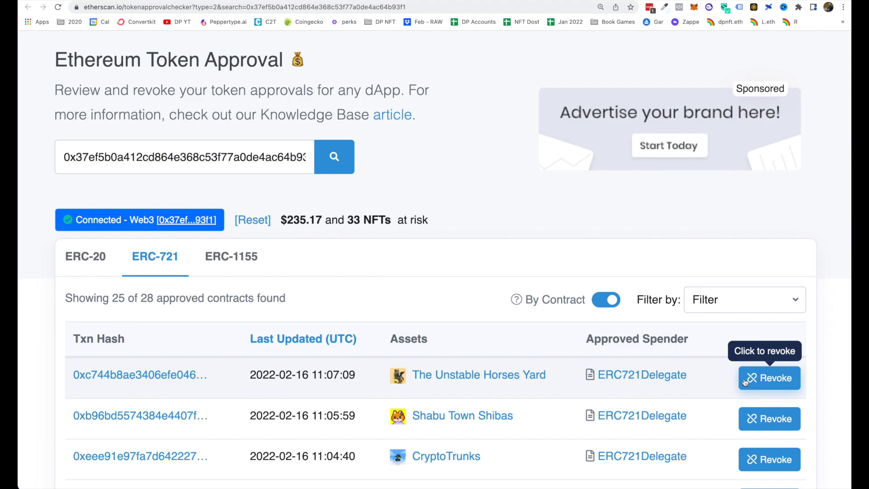
mouse_move(475, 327)
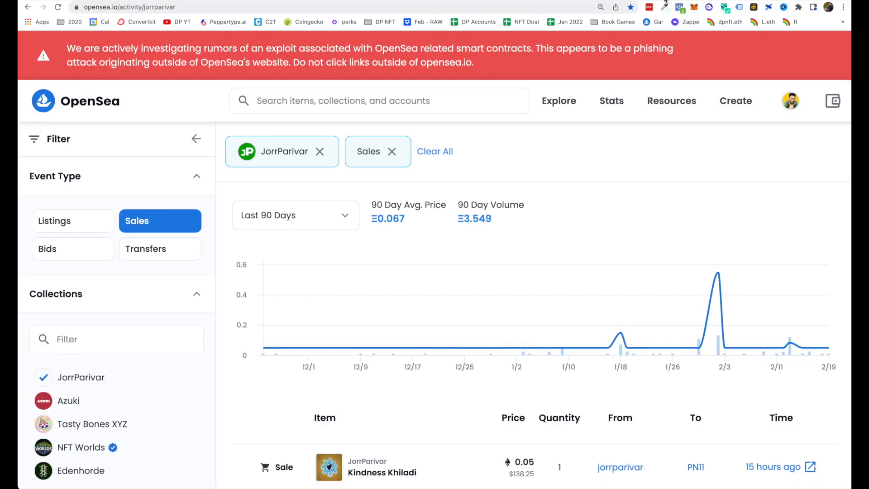
mouse_move(654, 61)
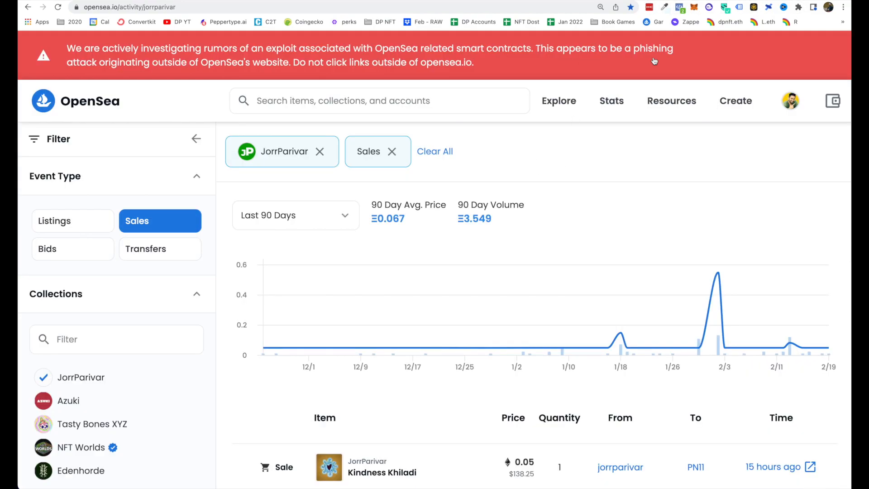
- Disconnect the Tutorial Account from opensea.io in MetaMask, leaving JorrParivar active
click(693, 6)
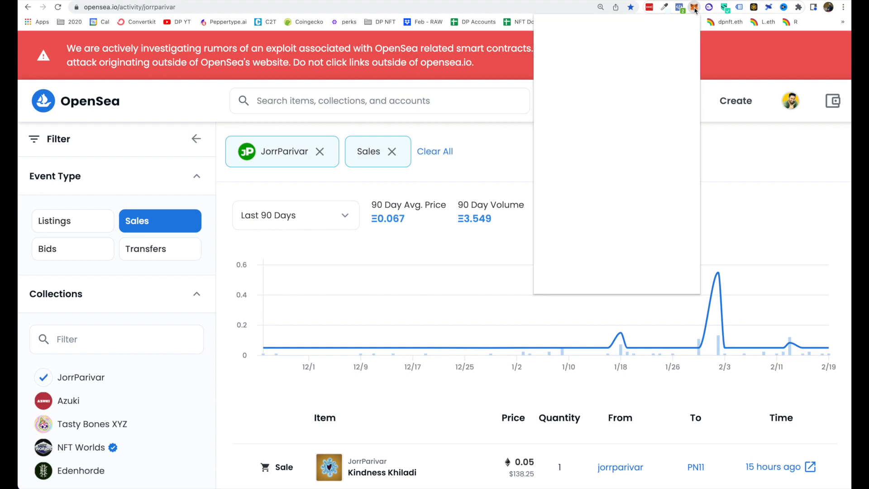
click(694, 7)
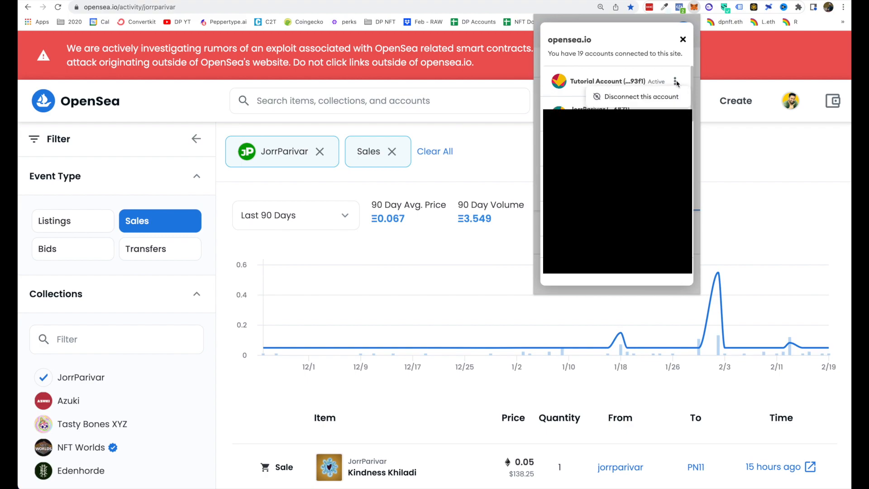
click(641, 96)
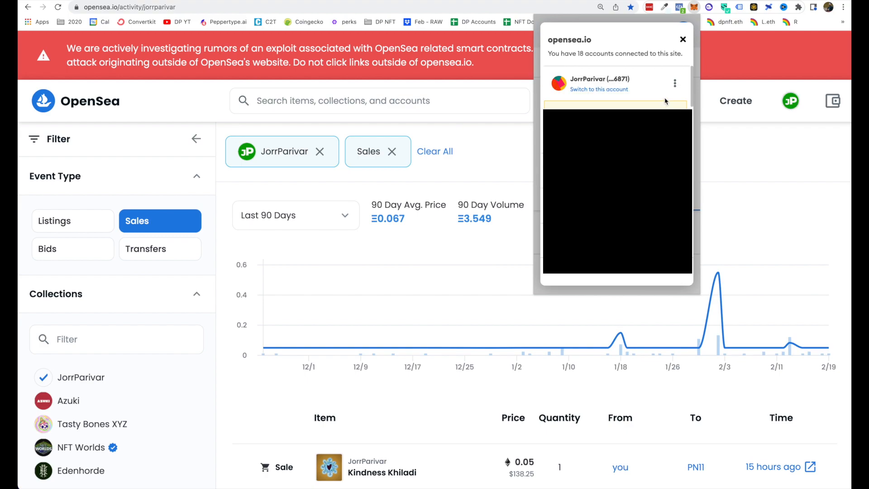